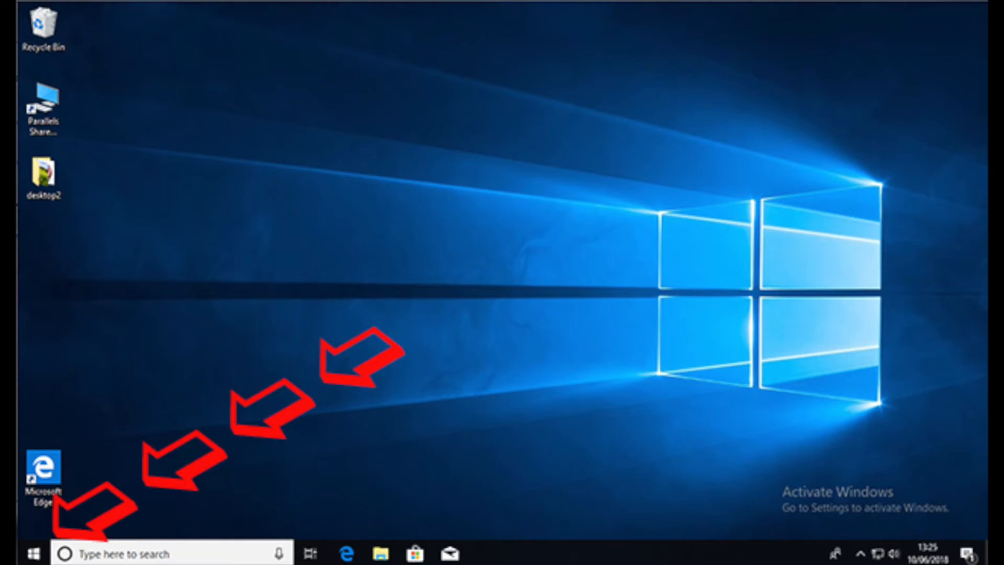
Reach Windows Settings through the Start menu's gear icon
left_click(16, 552)
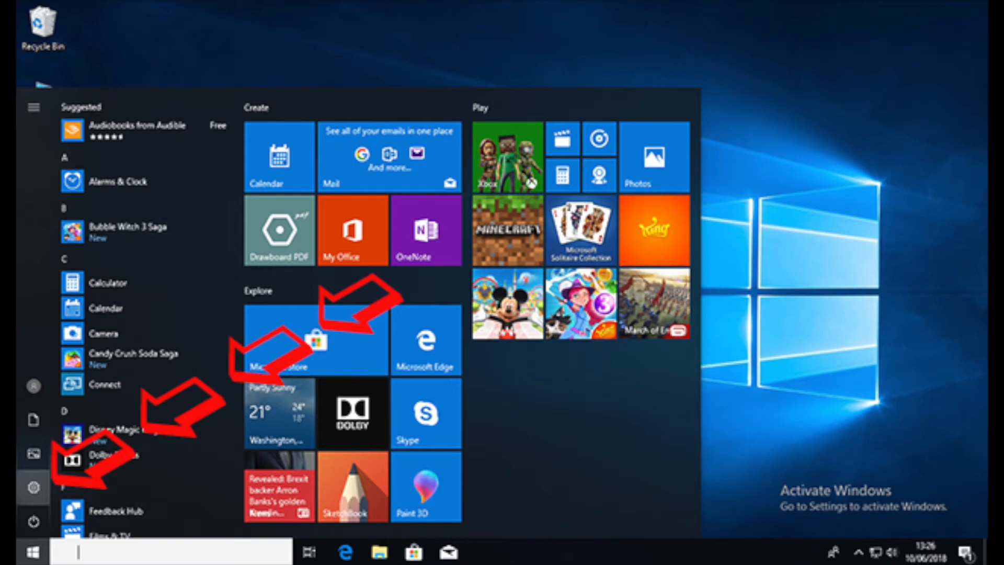
left_click(33, 487)
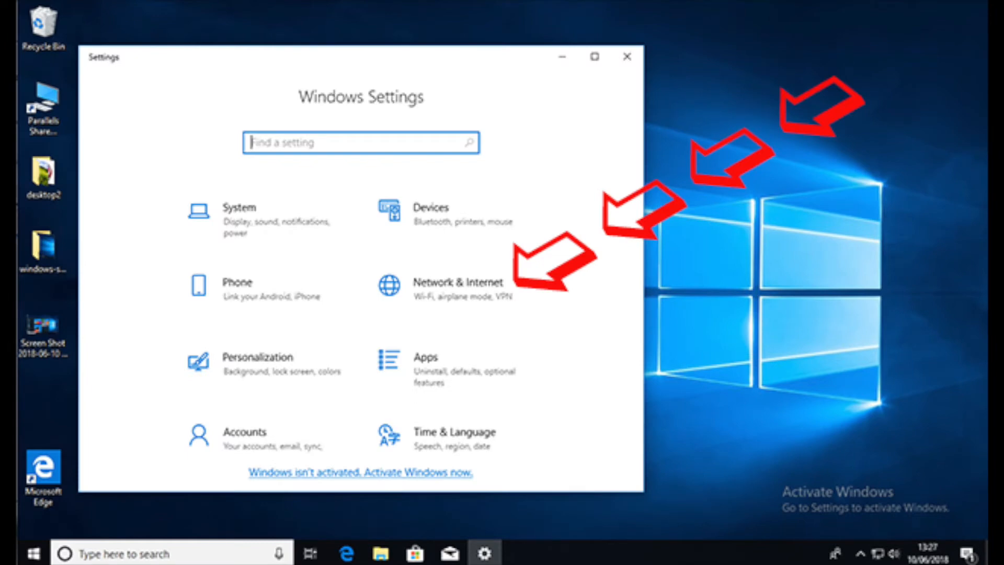
Go to Network & Internet and show the VPN page
left_click(457, 281)
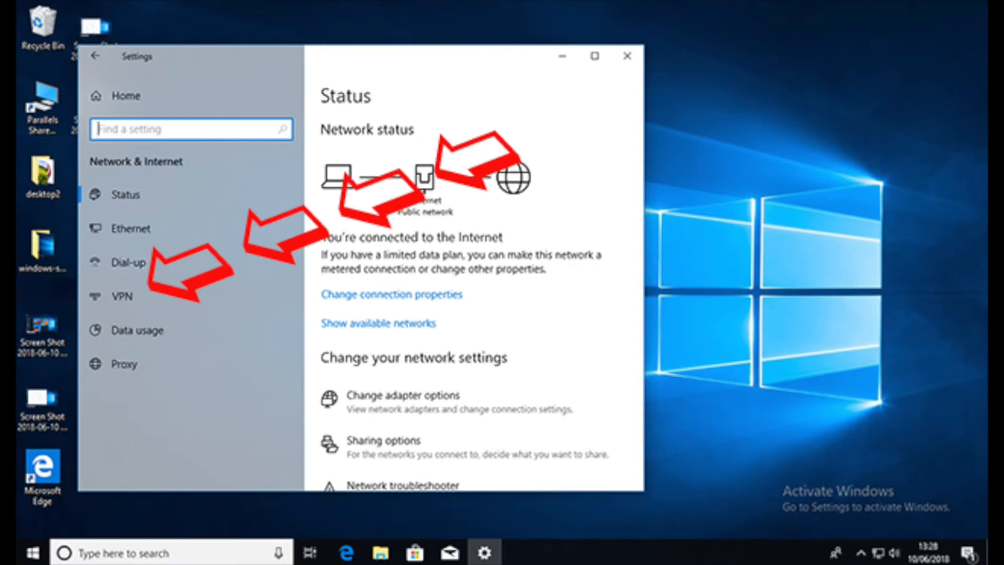
left_click(122, 296)
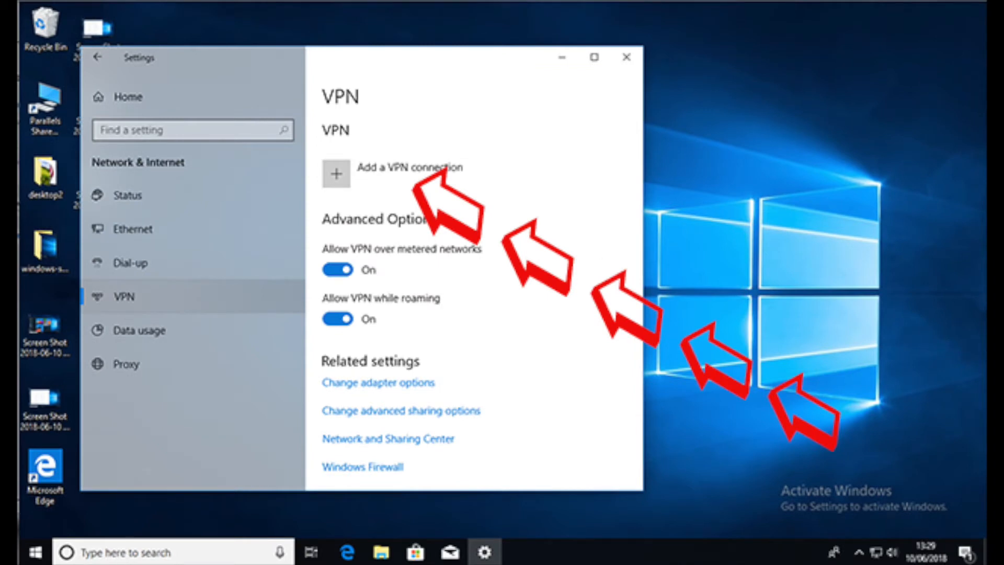
Add a Windows (built-in) VPN named Lamnia VPN with type L2TP/IPsec with pre-shared key
left_click(336, 173)
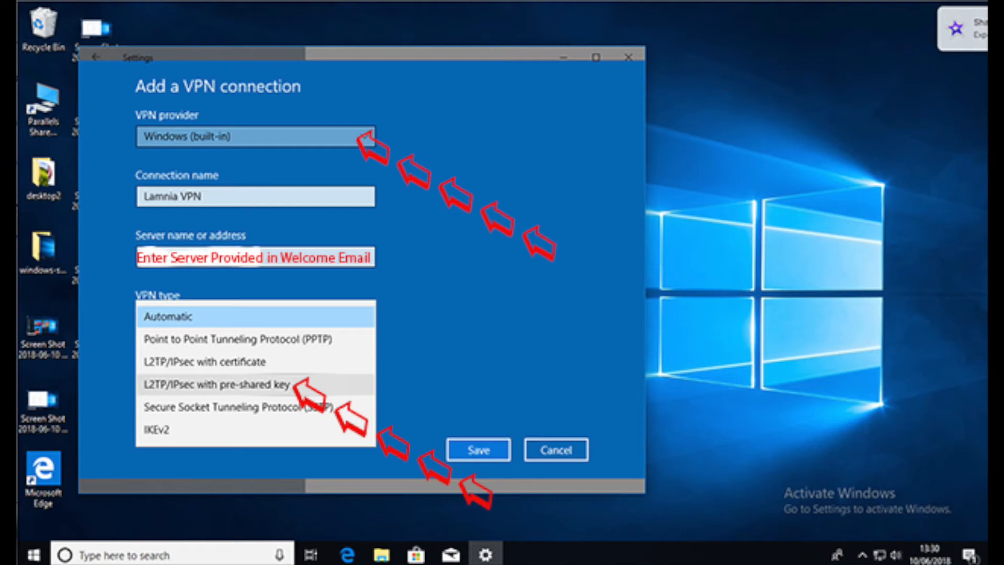
left_click(216, 384)
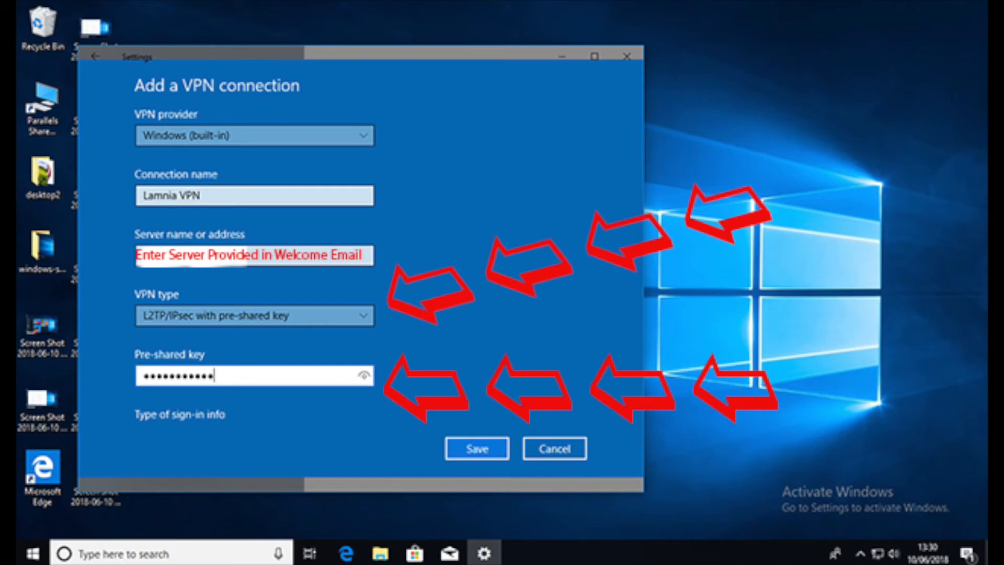
Save Lamnia VPN with its pre-shared key and user name and password sign-in
scroll("down", 3)
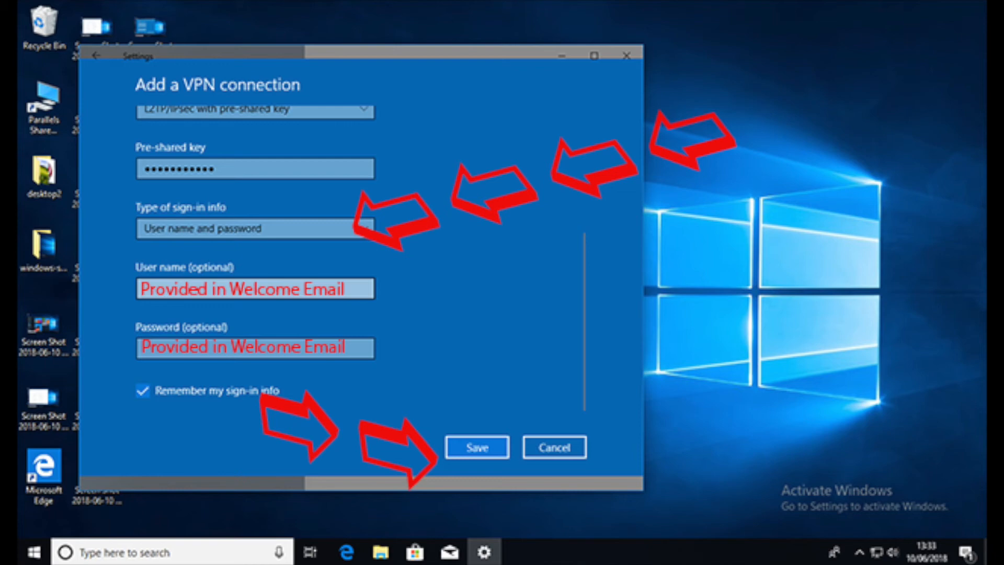
left_click(477, 447)
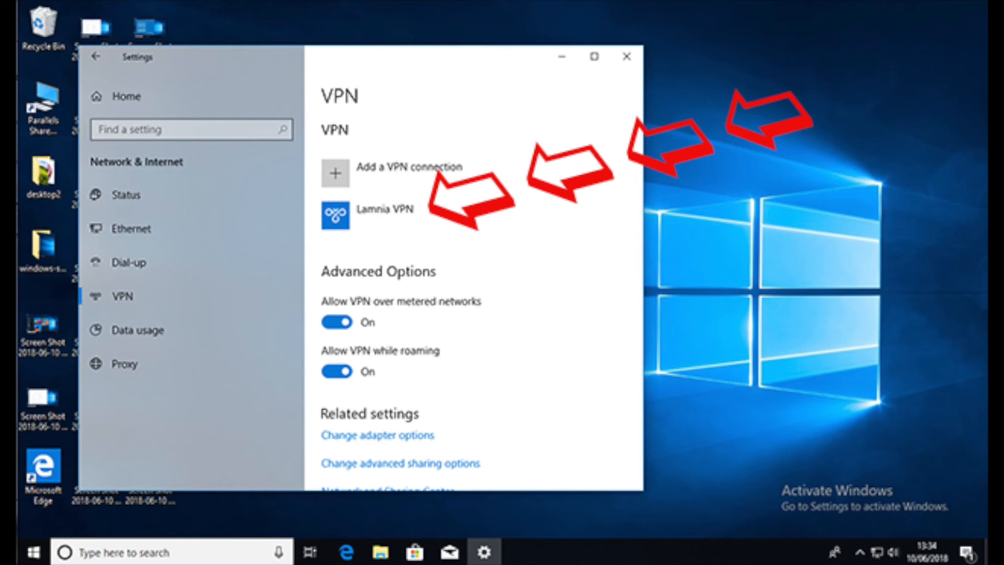
Connect Lamnia VPN so it reports Connected
left_click(383, 209)
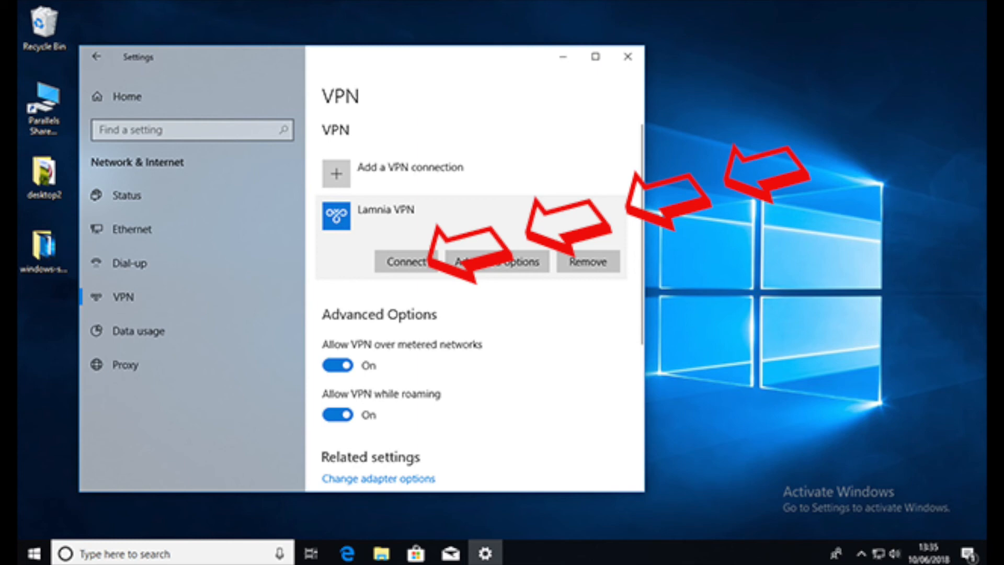
left_click(407, 262)
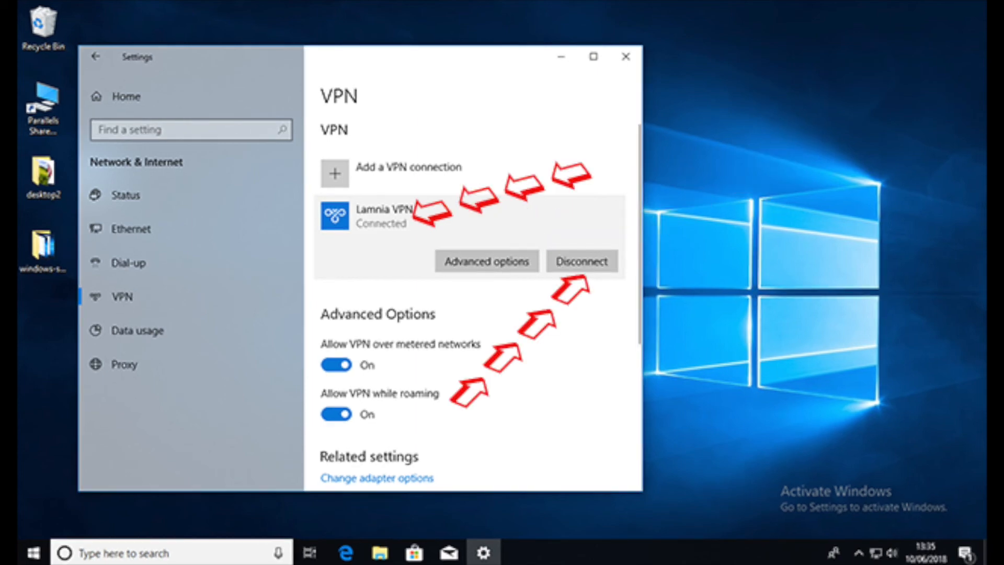